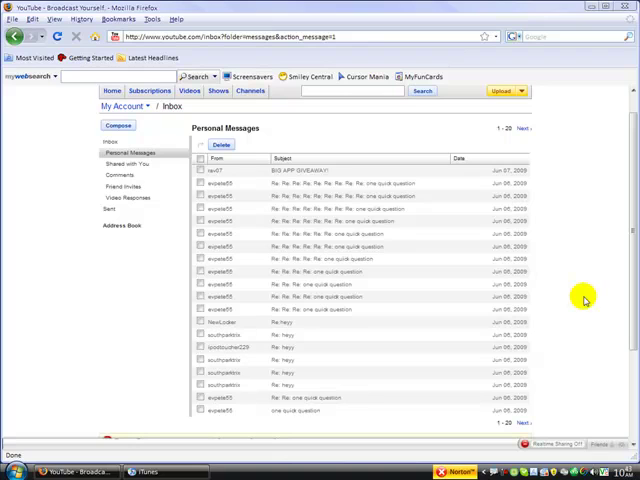
pyautogui.moveTo(592, 290)
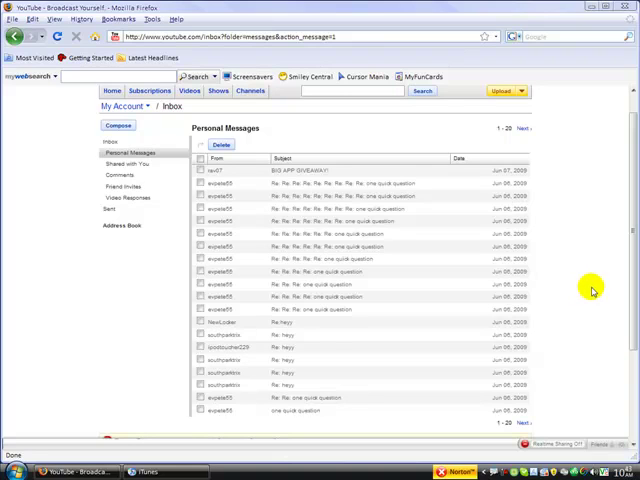
# - Go to the account's own channel page via the username dropdown's My Channel option
pyautogui.scroll(-3)
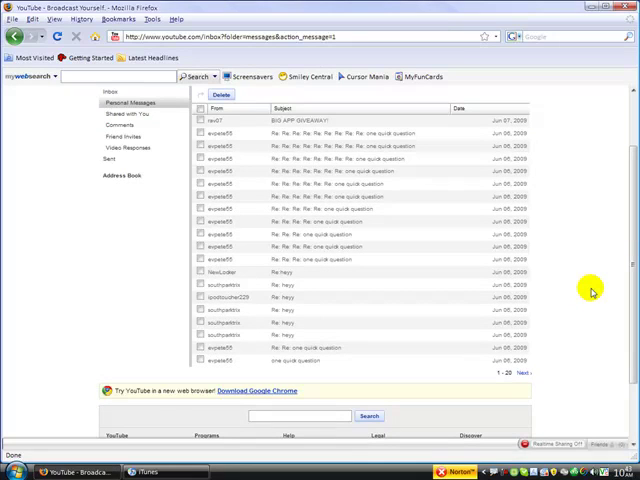
pyautogui.moveTo(572, 420)
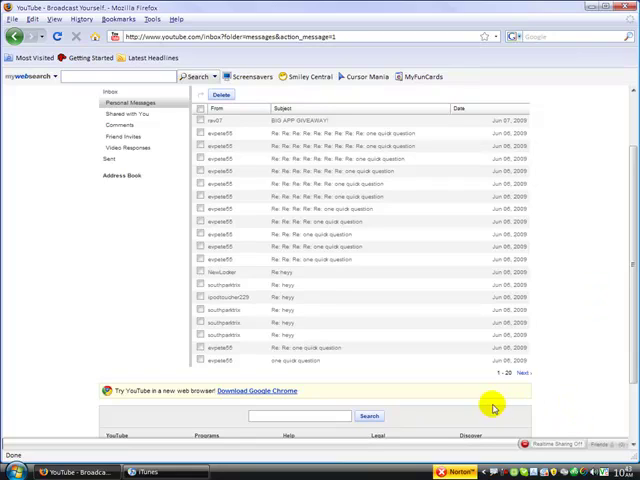
pyautogui.moveTo(382, 348)
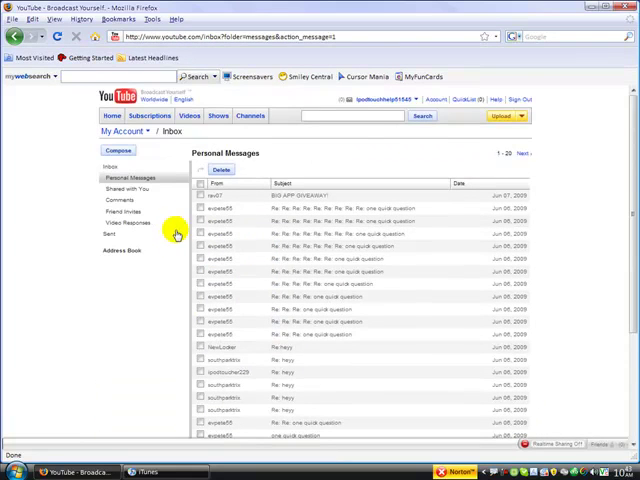
pyautogui.click(384, 100)
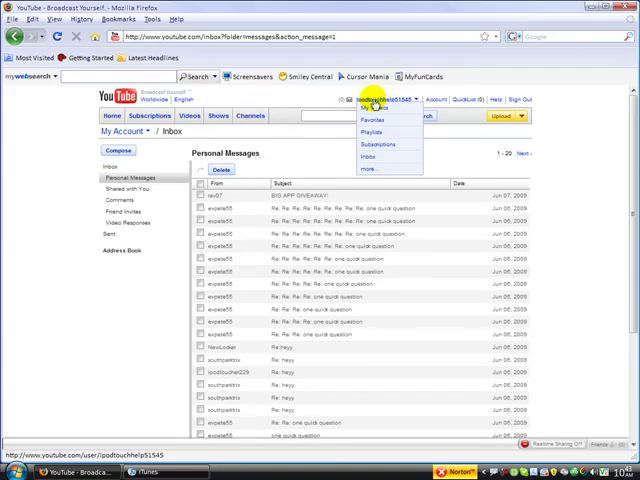
pyautogui.click(378, 98)
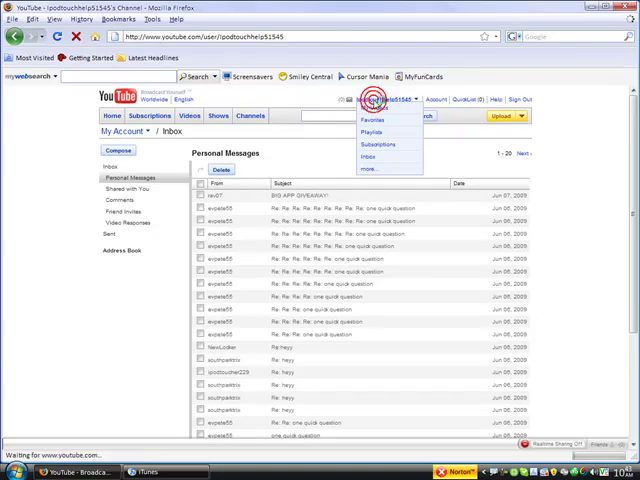
pyautogui.click(380, 98)
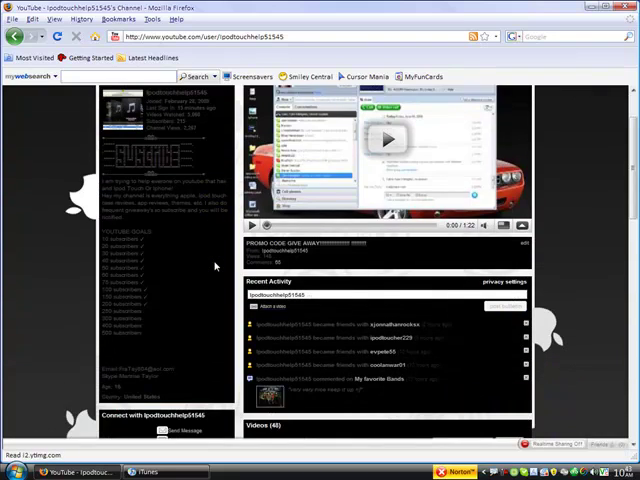
# - Show the connected iPod's Summary page in iTunes with capacity, software version and sync options
pyautogui.scroll(-3)
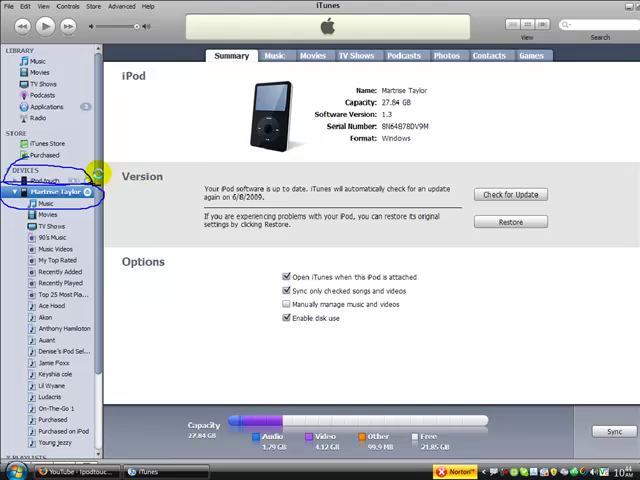
# - View the iPod touch's summary, return to the iPod classic and show its device menu with Transfer Purchases
pyautogui.click(48, 176)
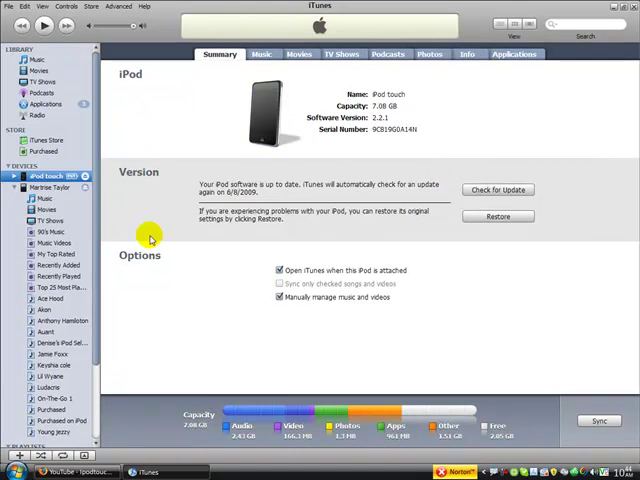
pyautogui.moveTo(62, 190)
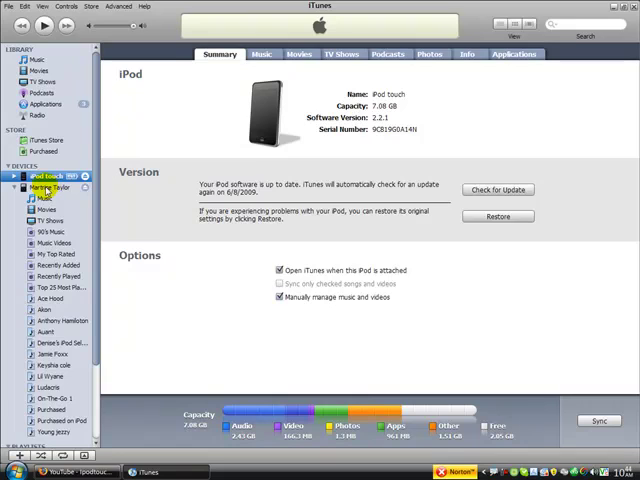
pyautogui.click(48, 188)
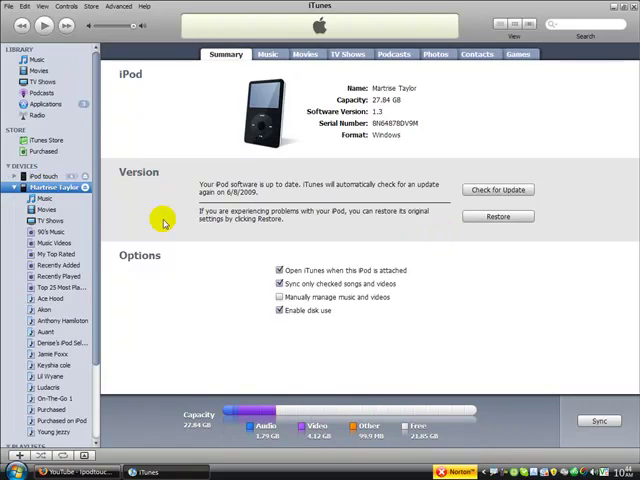
pyautogui.rightClick(48, 186)
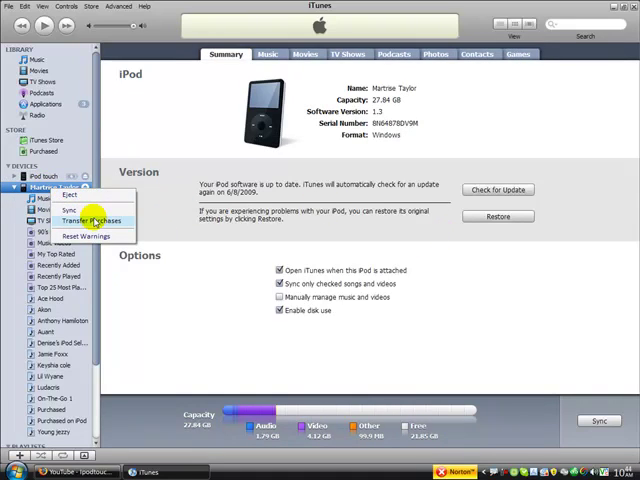